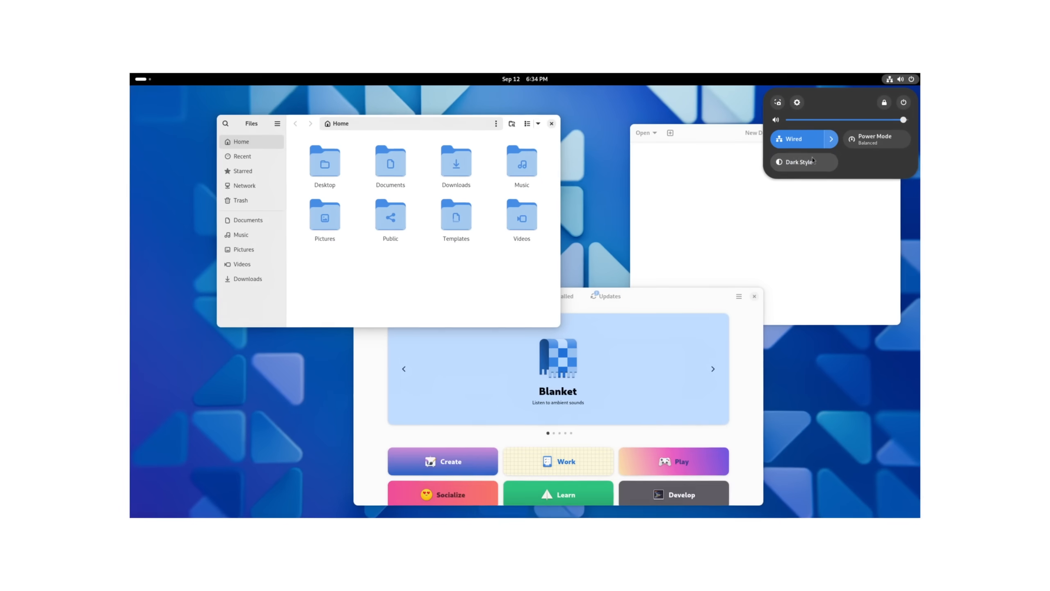
# - Close the quick settings menu and show the Activities overview
pyautogui.click(779, 162)
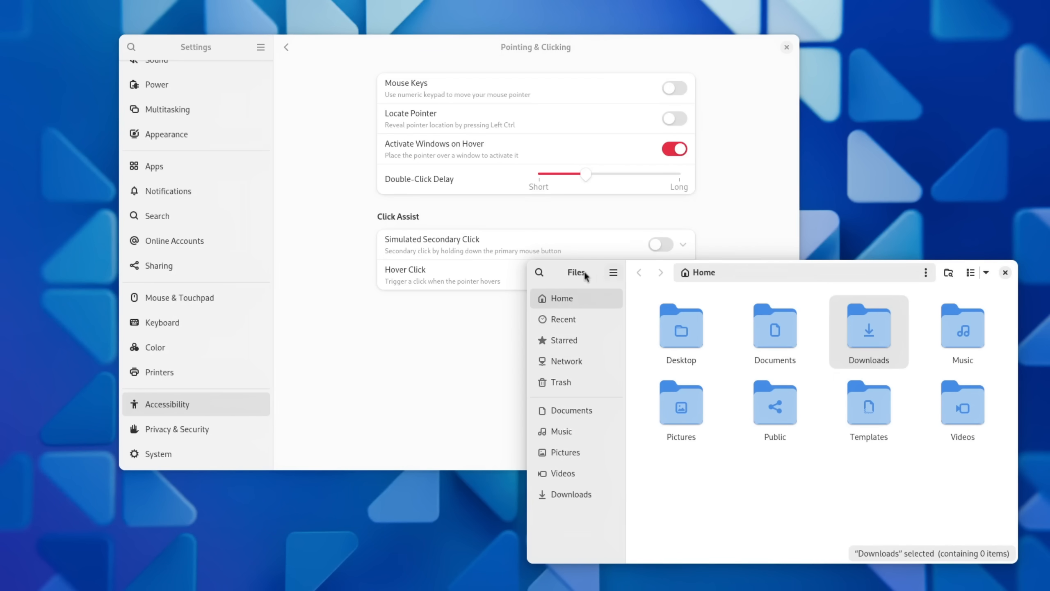
pyautogui.press('Super')
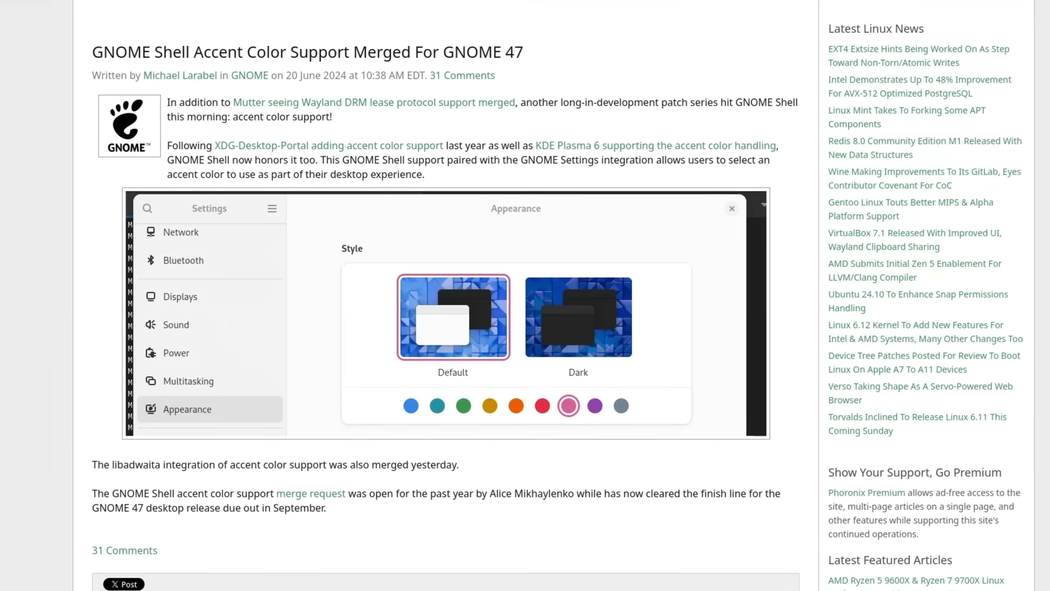
# - Scroll through the Phoronix article on GNOME Shell accent colour support for GNOME 47
pyautogui.scroll(3)
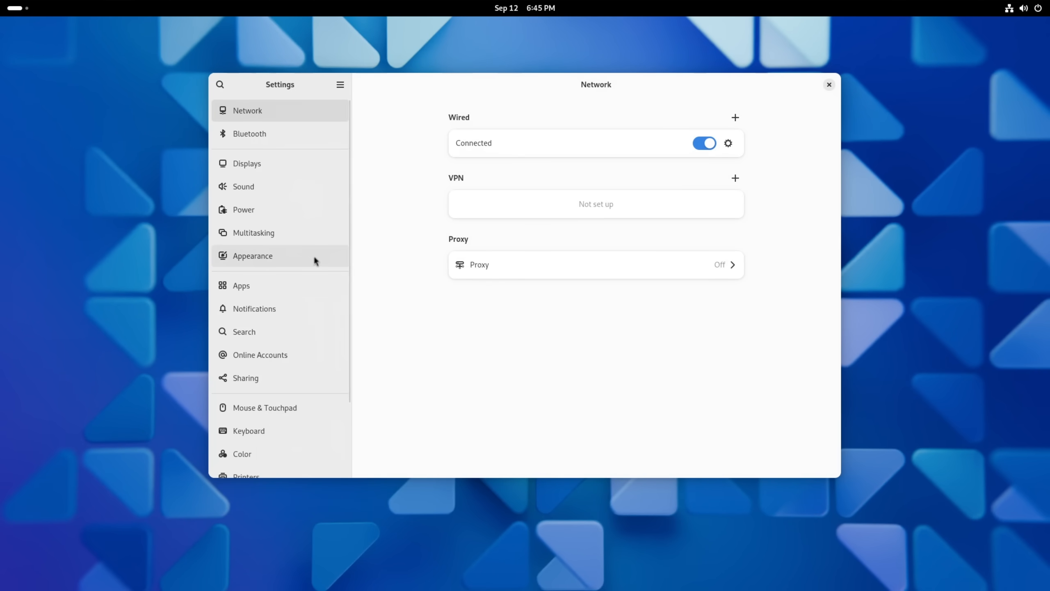
# - Try accent colours on the Appearance page and settle on yellow
pyautogui.click(253, 256)
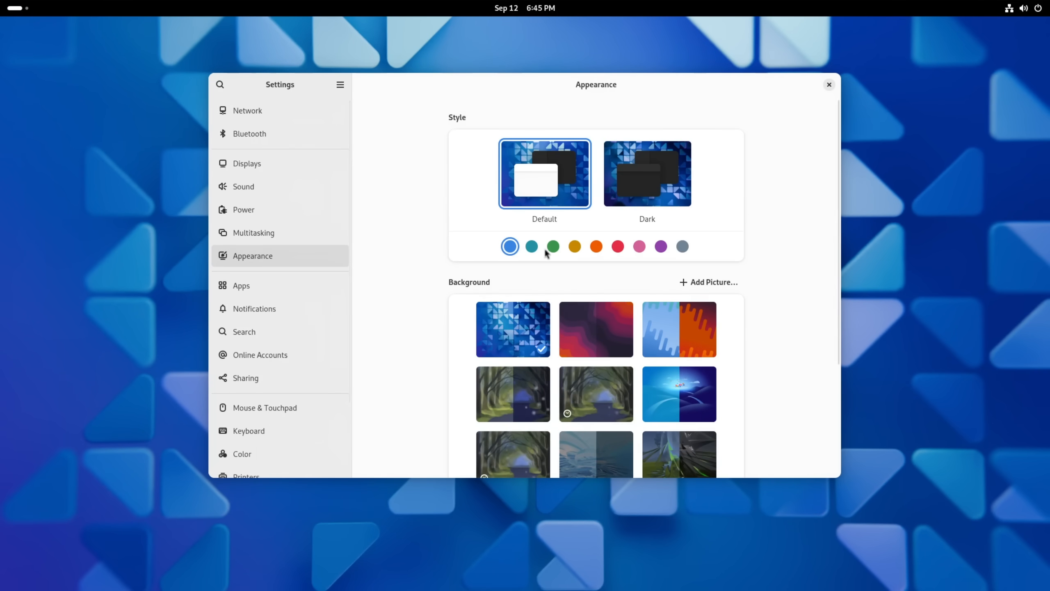
pyautogui.click(554, 246)
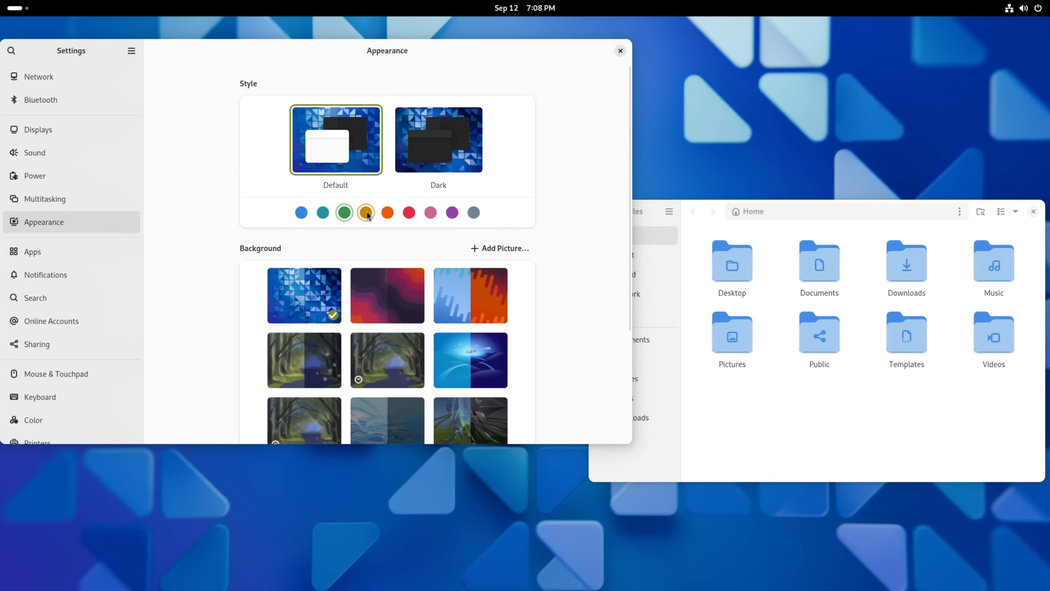
pyautogui.click(387, 212)
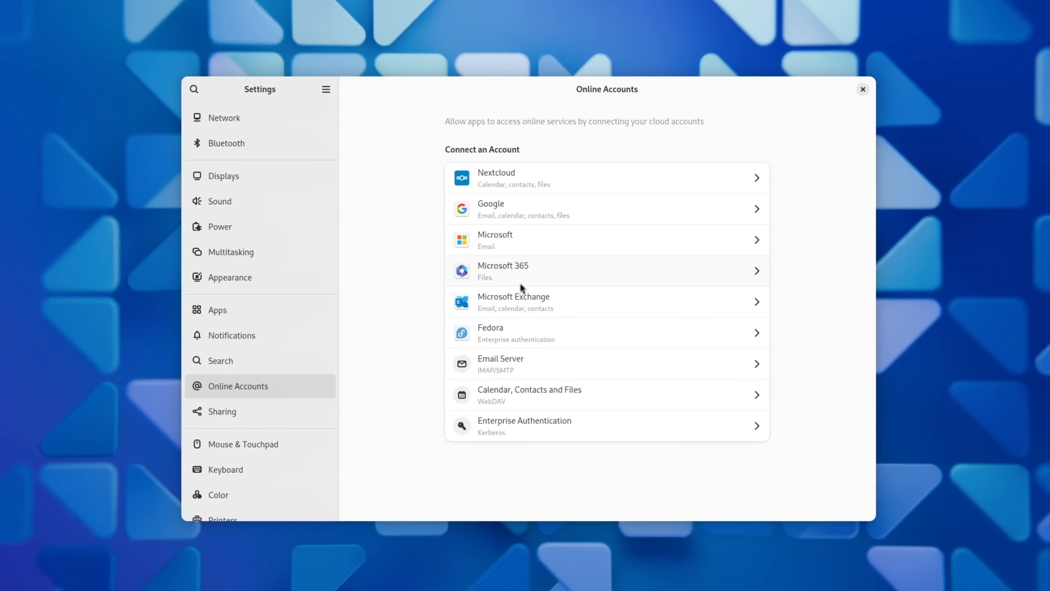
# - Add a Microsoft 365 account using an organization account and focus the Client ID field
pyautogui.click(606, 271)
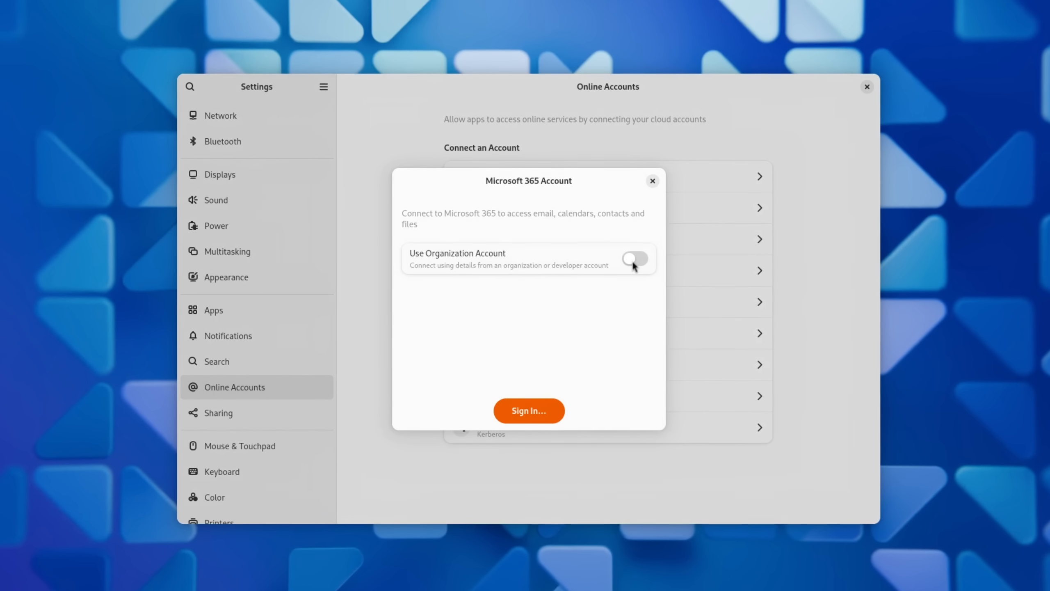
pyautogui.click(633, 259)
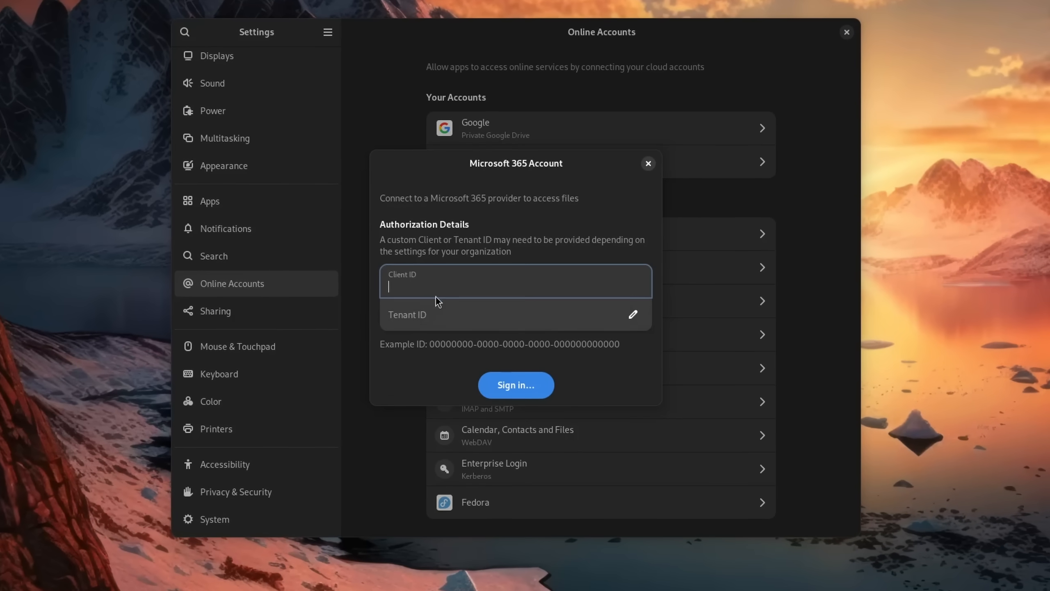
pyautogui.click(515, 315)
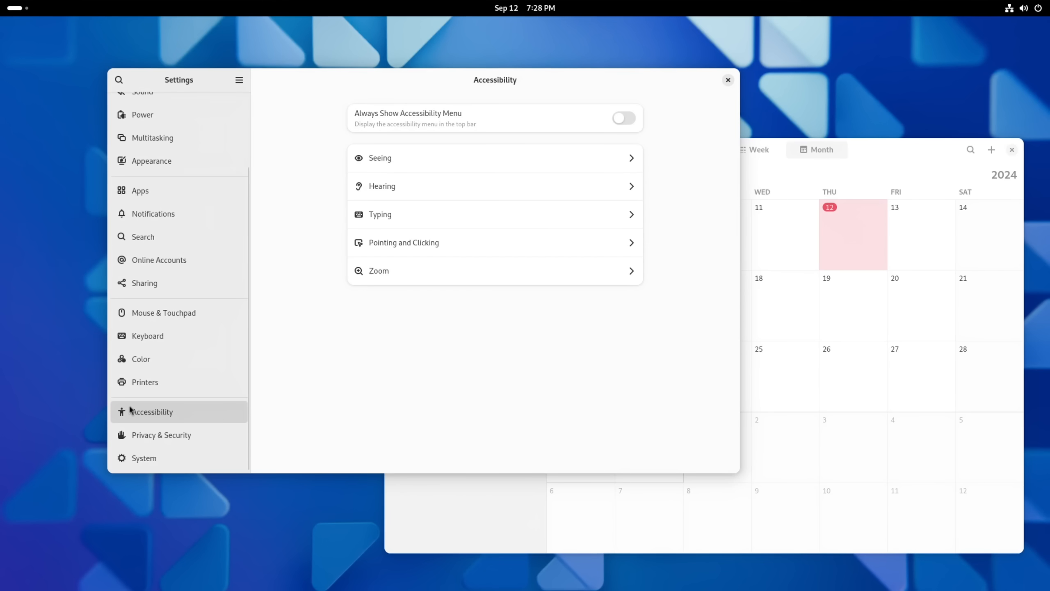
# - Toggle Activate Windows on Hover in Pointing & Clicking, then click Add User
pyautogui.click(403, 242)
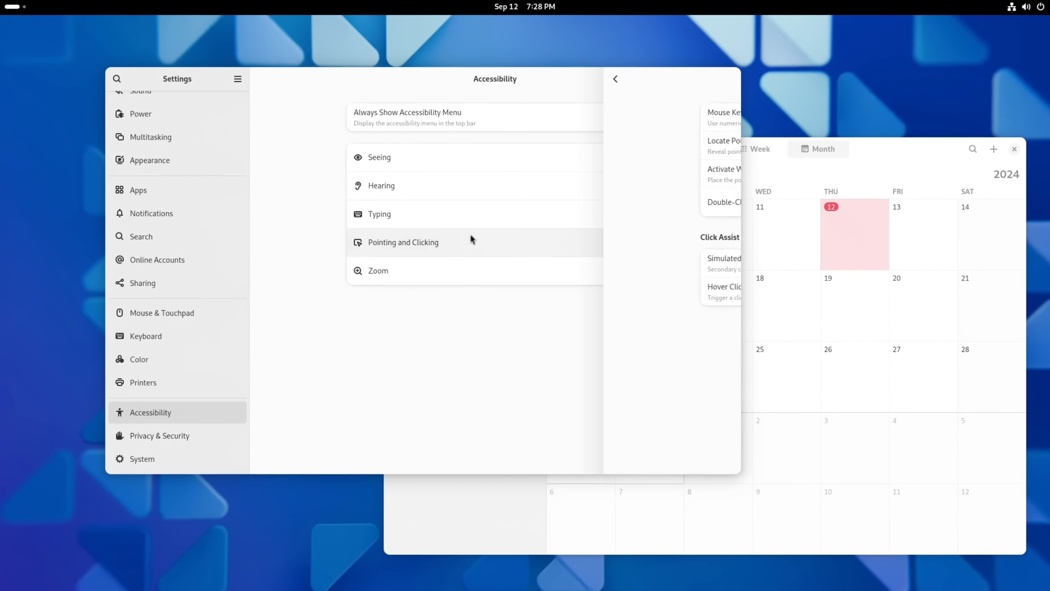
pyautogui.click(403, 241)
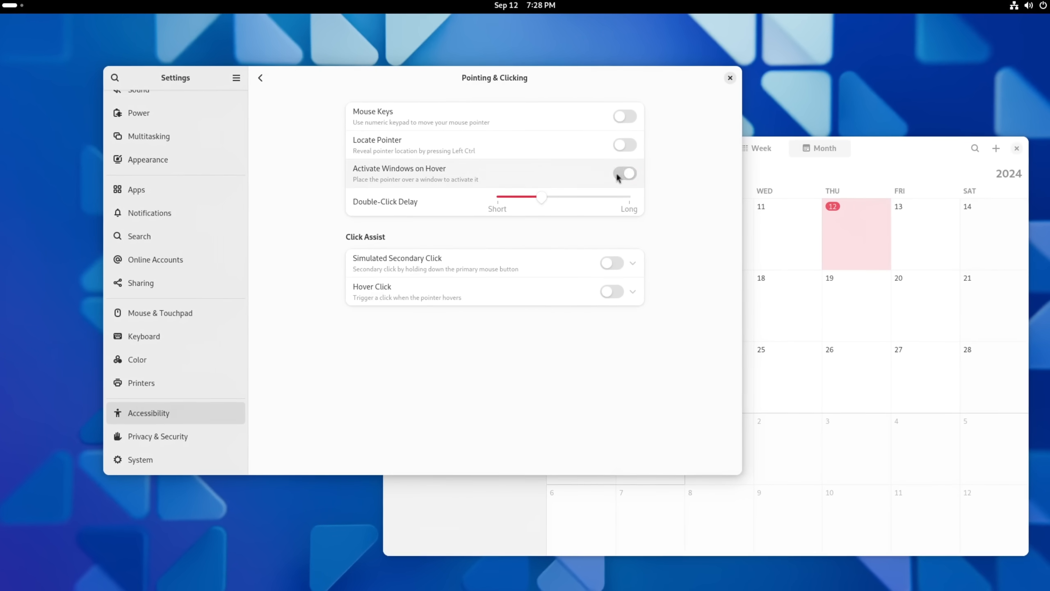
pyautogui.click(625, 173)
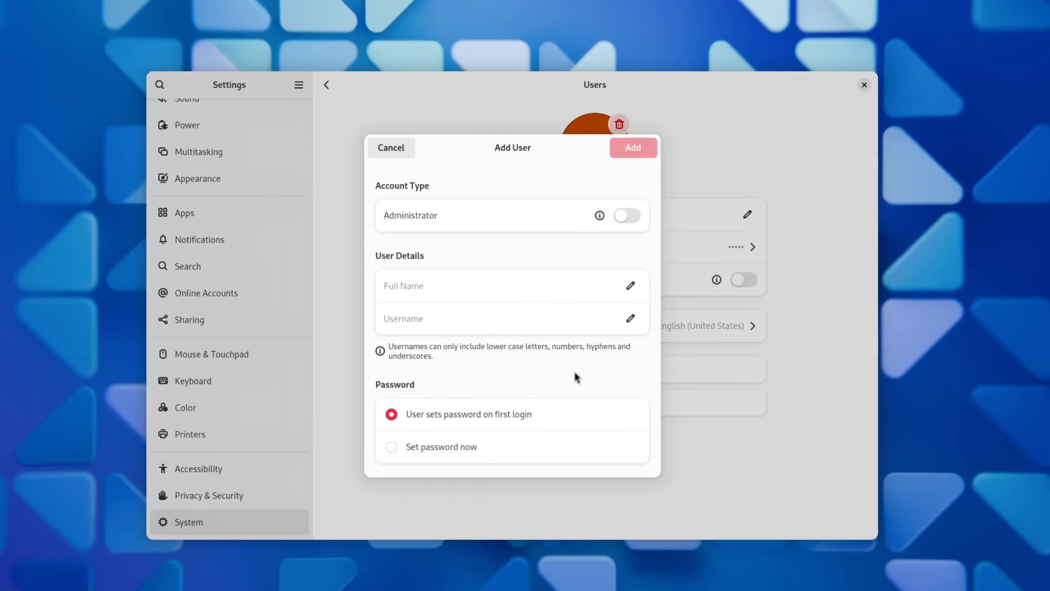
pyautogui.click(511, 286)
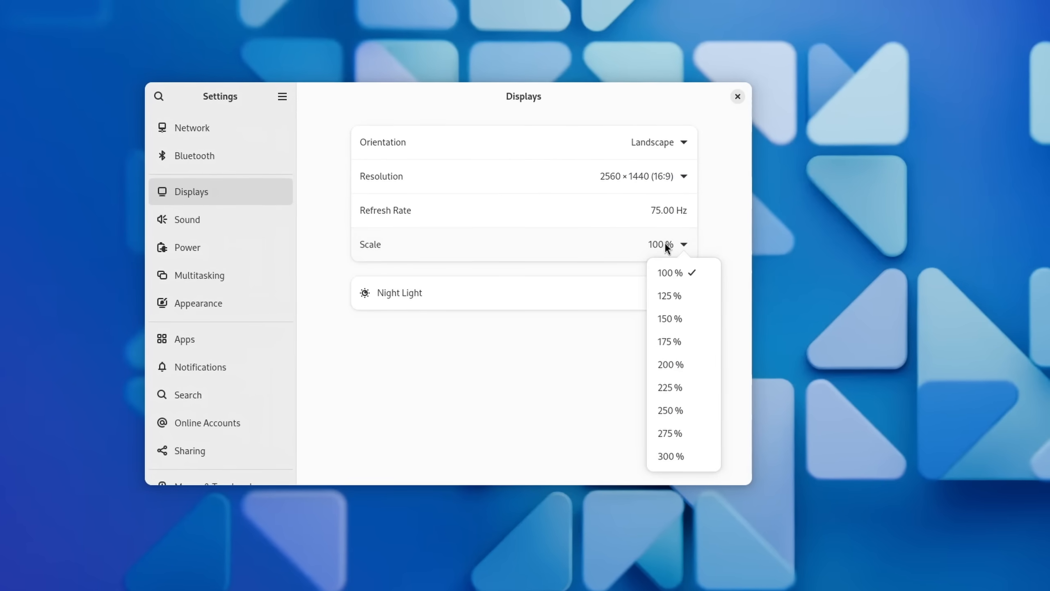
pyautogui.moveTo(700, 354)
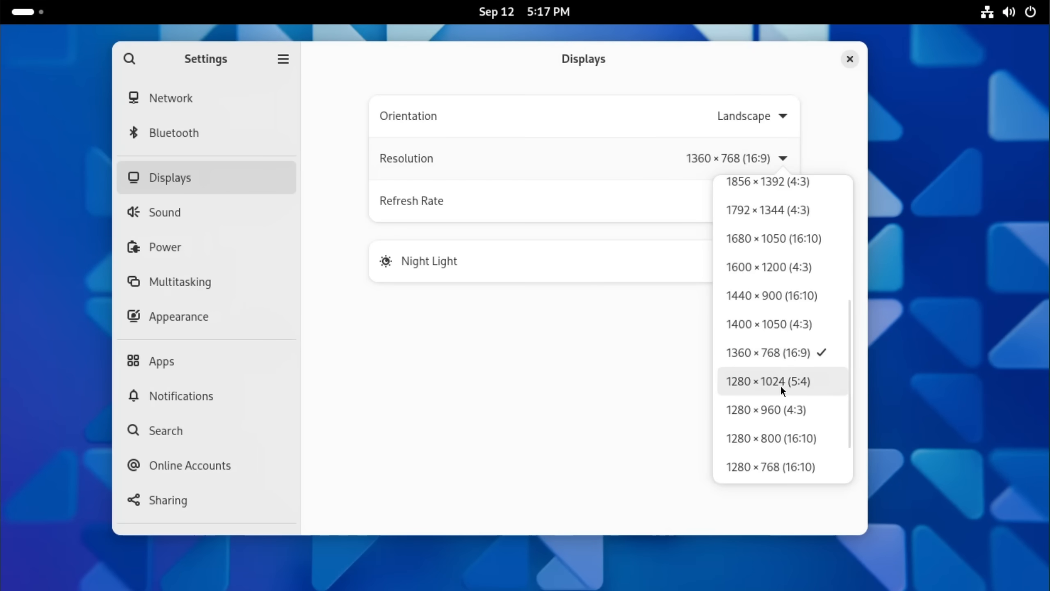
# - Set the display resolution to 1280 × 1024 (5:4) and keep the changes
pyautogui.click(767, 381)
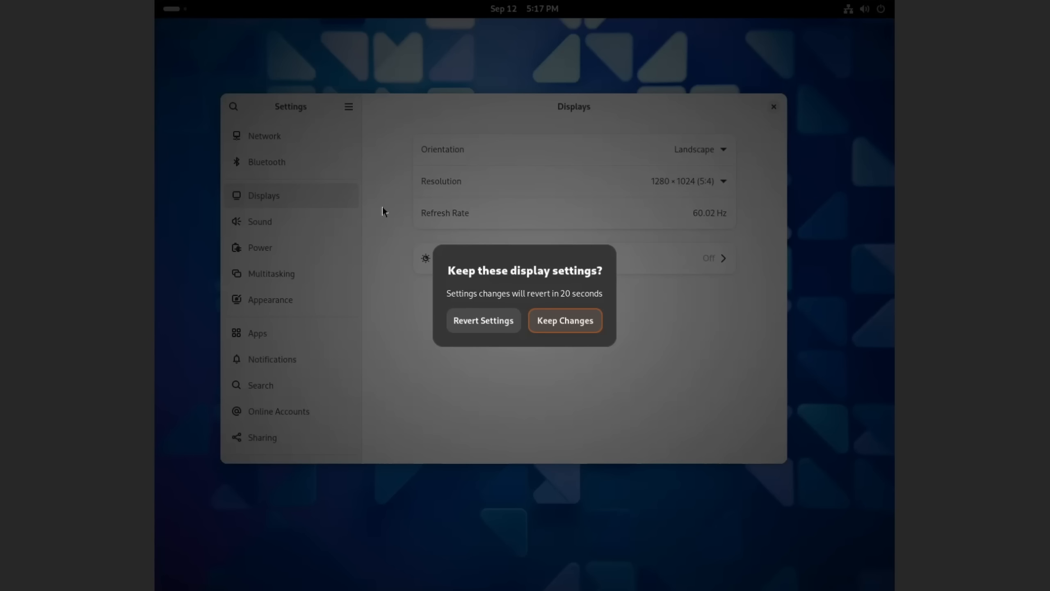
pyautogui.click(565, 320)
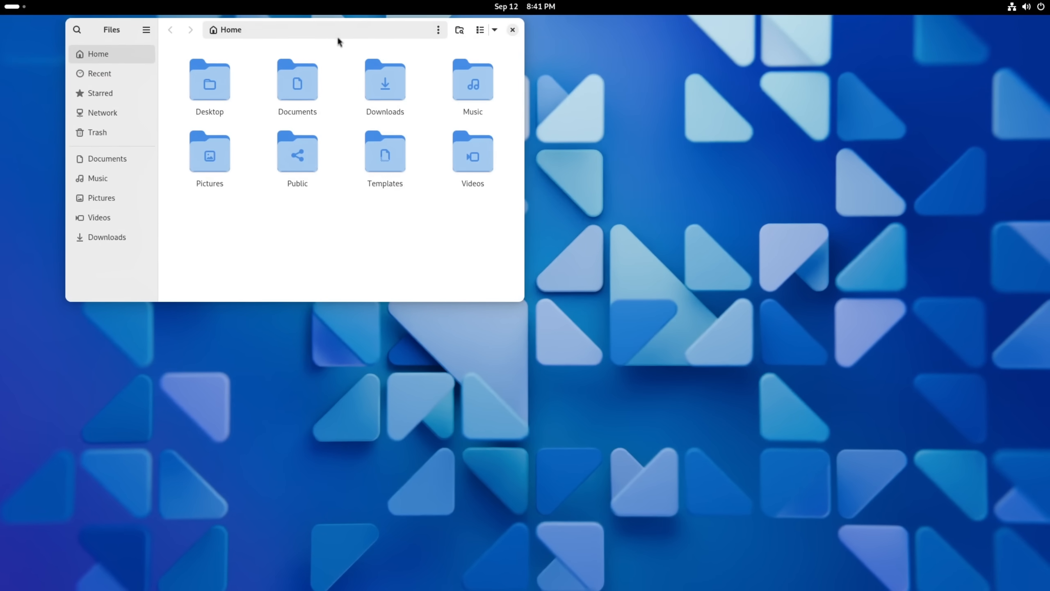
# - Centre the Files window and type 'smb://' as a server address under Network
pyautogui.moveTo(338, 29); pyautogui.dragTo(583, 188)
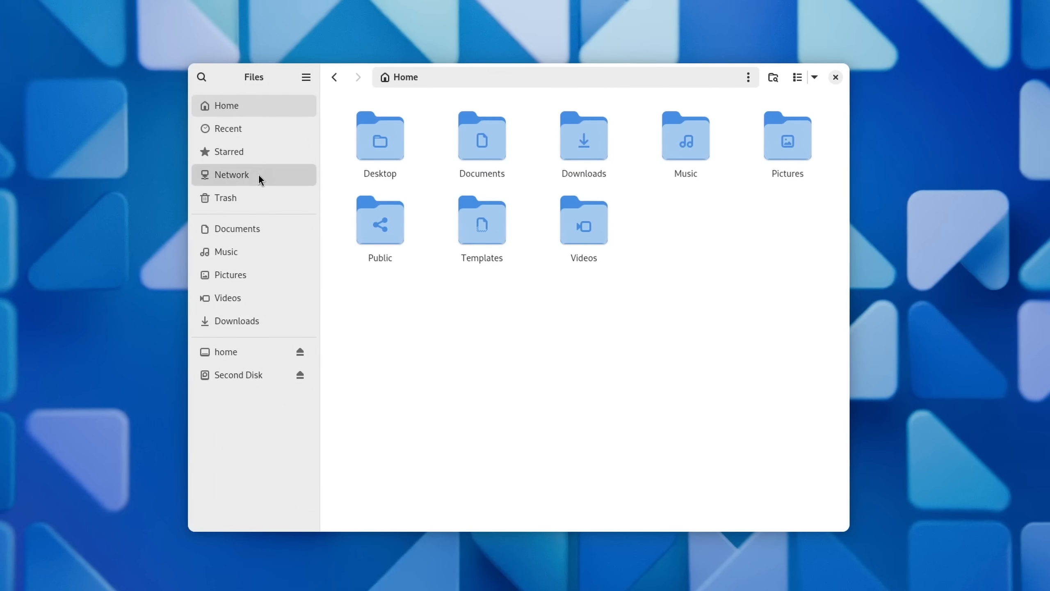
pyautogui.click(229, 174)
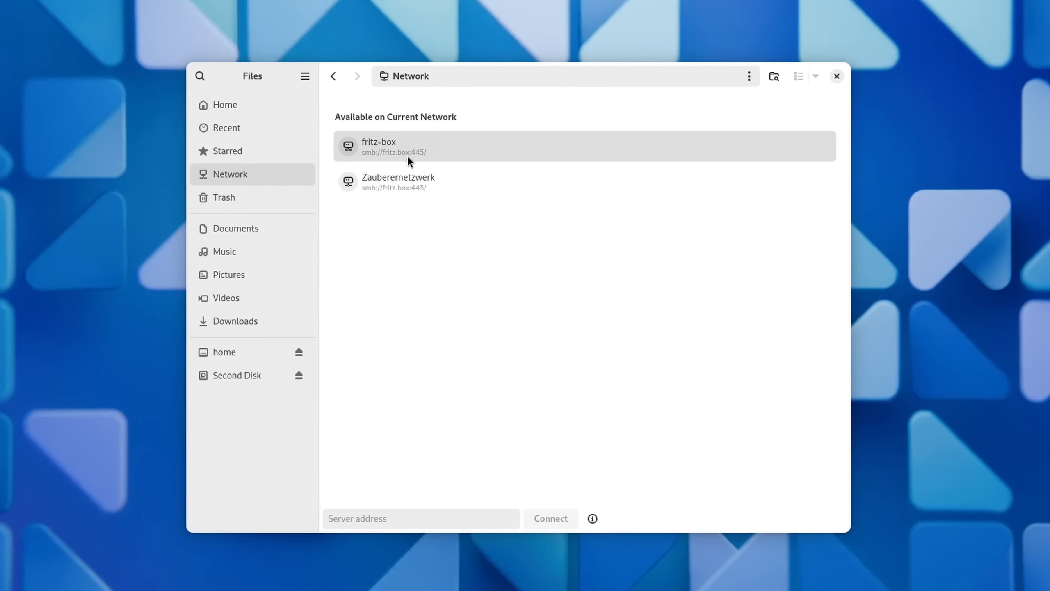
pyautogui.click(421, 518)
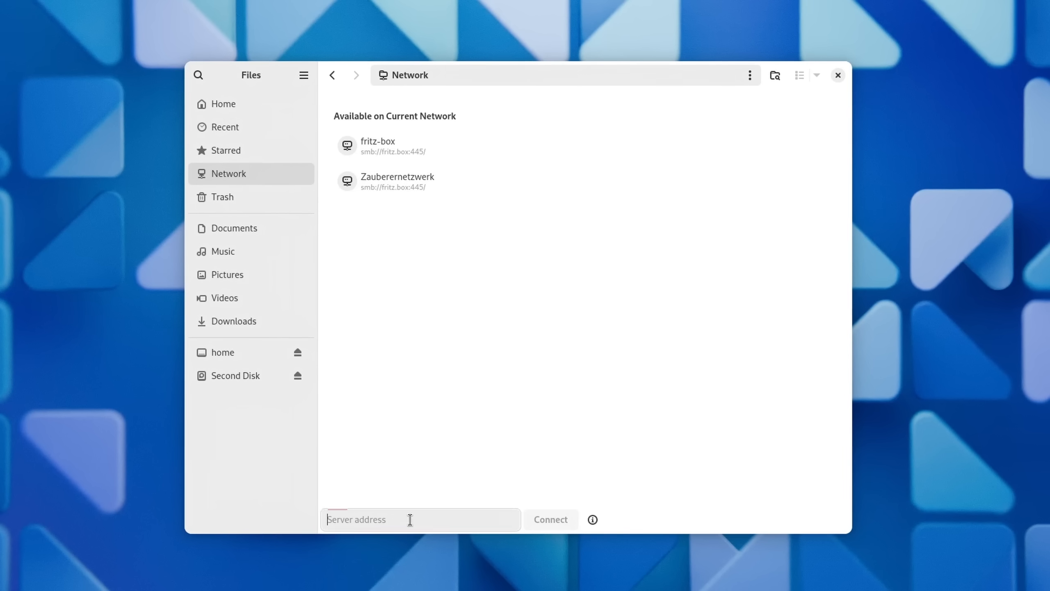
pyautogui.write('smb://')
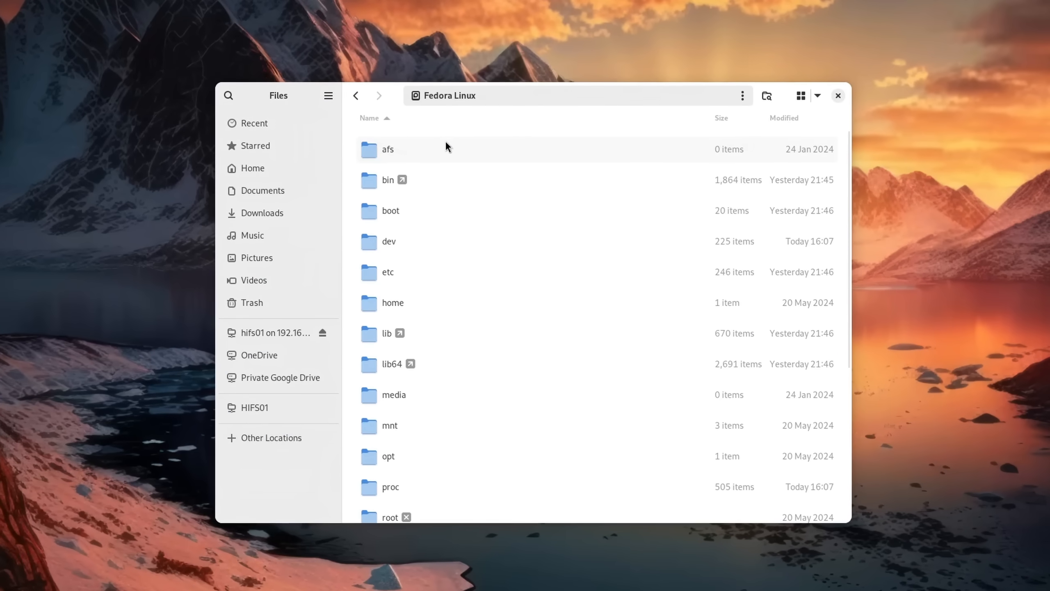
# - Scroll the sidebar and open the Second Disk drive
pyautogui.scroll(-3)
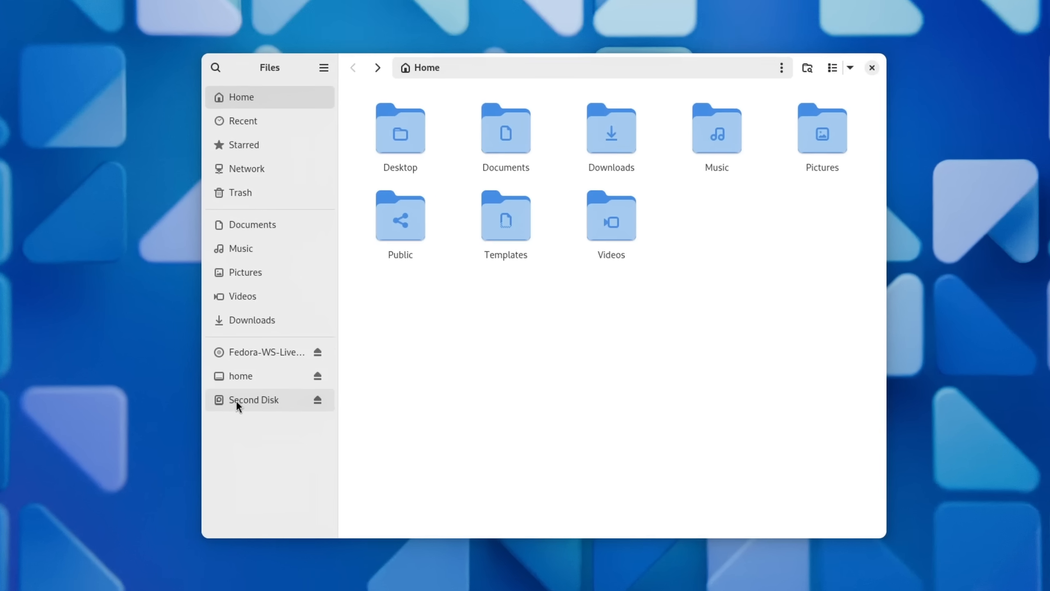
pyautogui.click(253, 399)
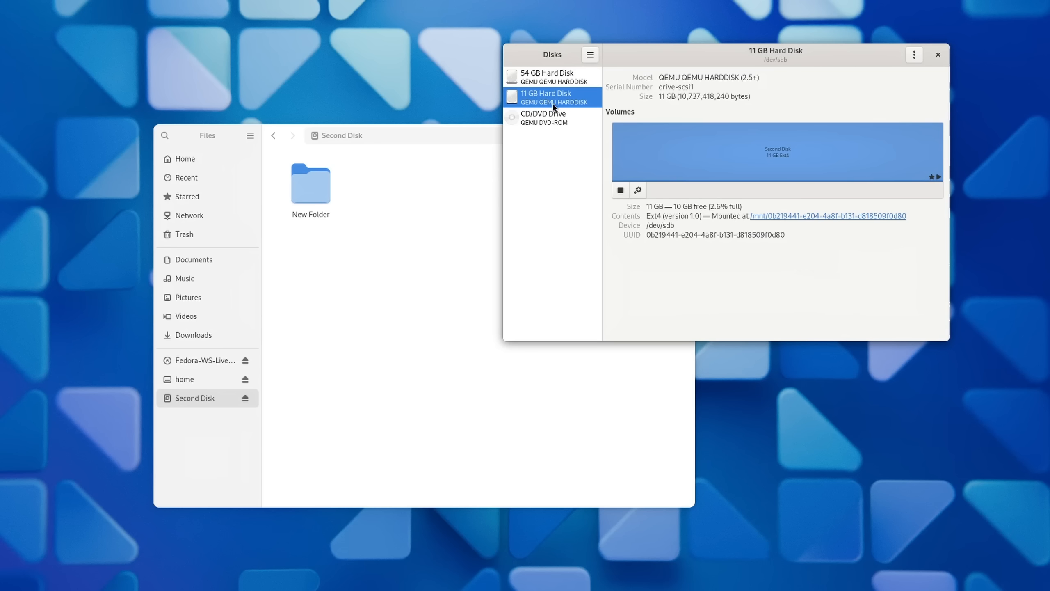
# - View the 11 GB volume's partition options in Disks, then close Disks
pyautogui.click(637, 190)
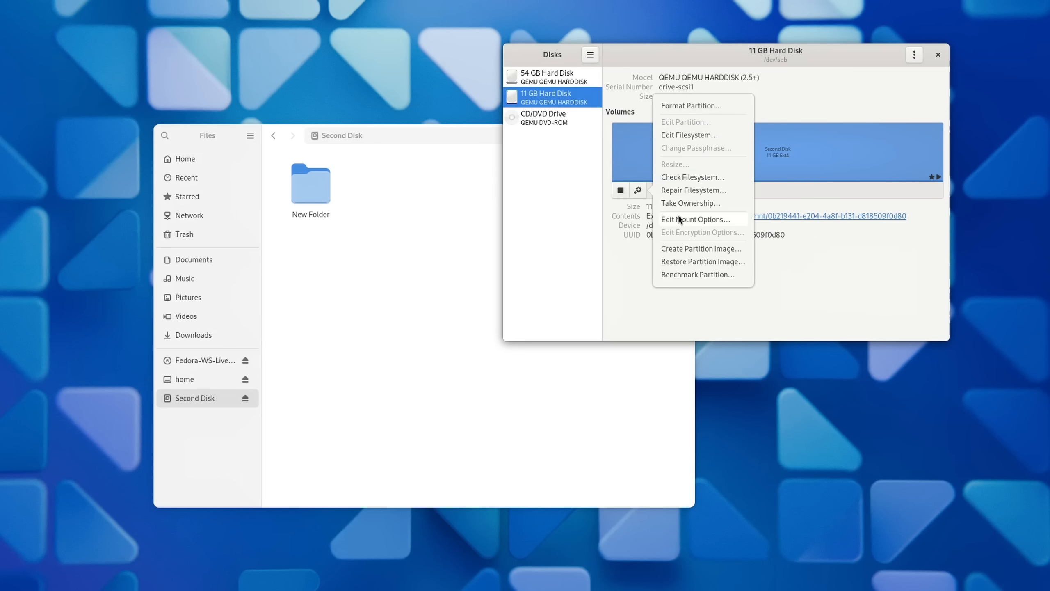
pyautogui.click(697, 219)
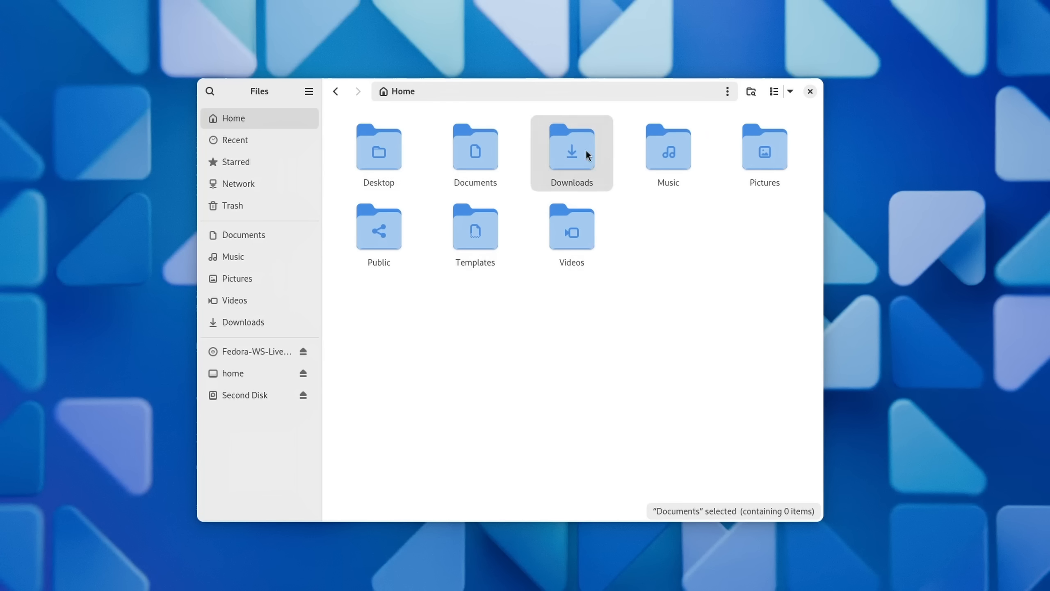
# - Open the bookmarked hifs01 share on 192.168.22.7 from the sidebar
pyautogui.click(667, 150)
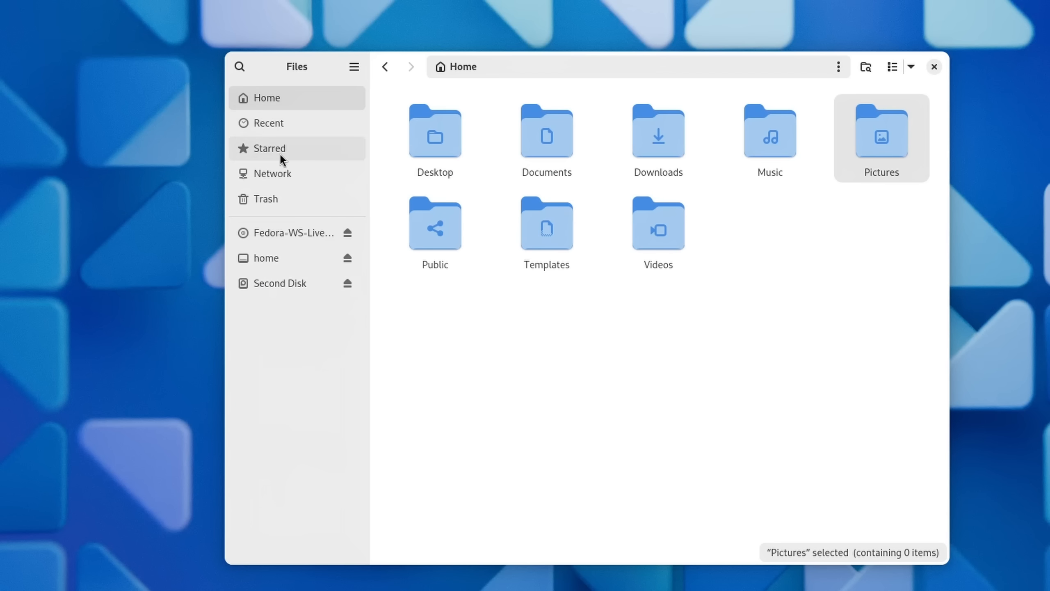
pyautogui.moveTo(328, 204)
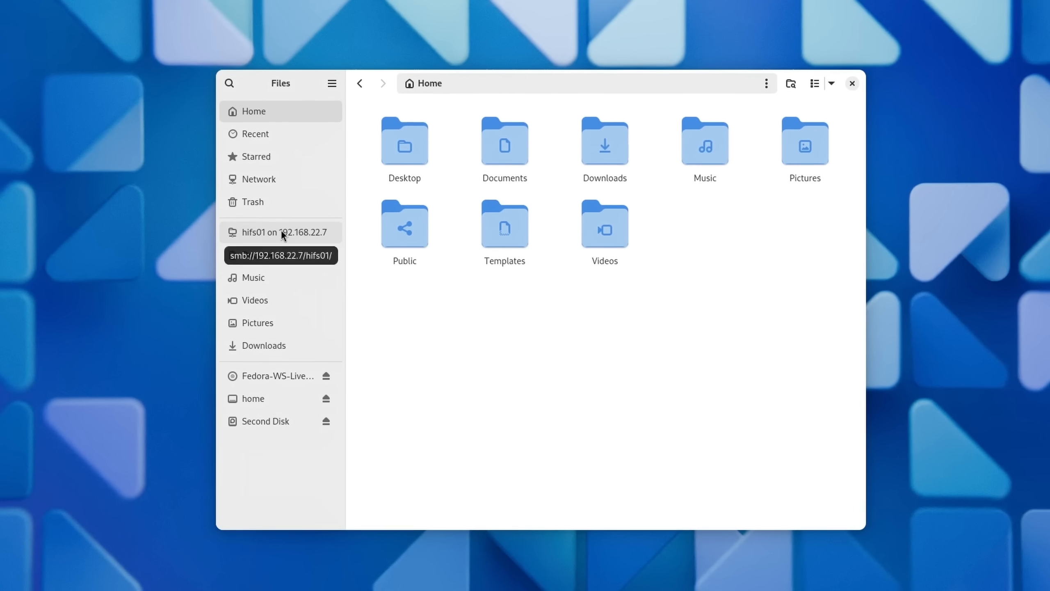
pyautogui.click(280, 232)
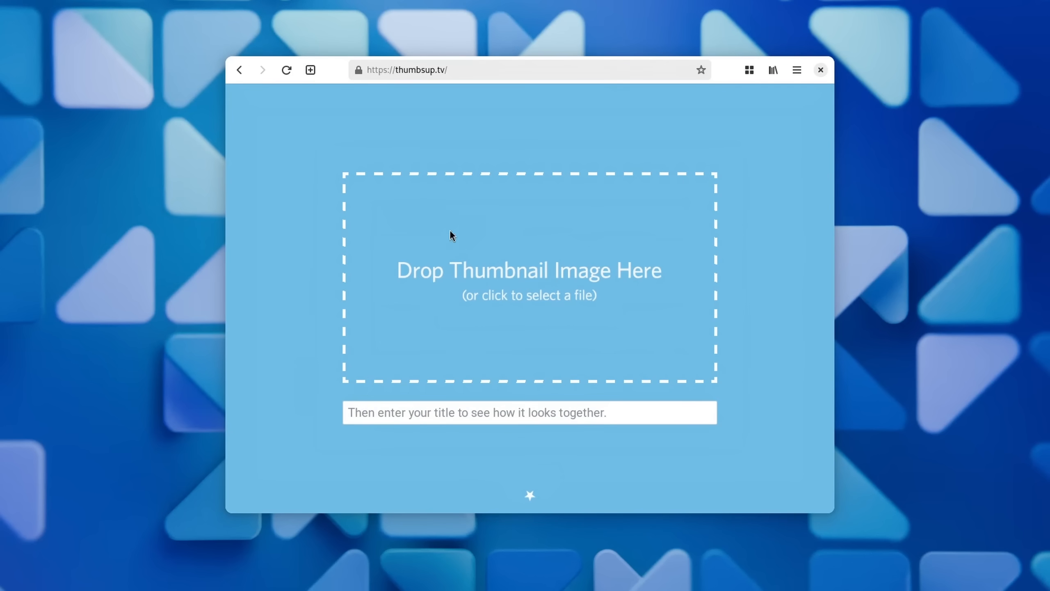
# - Open the file picker from the Drop Thumbnail Image area and show Home
pyautogui.click(529, 274)
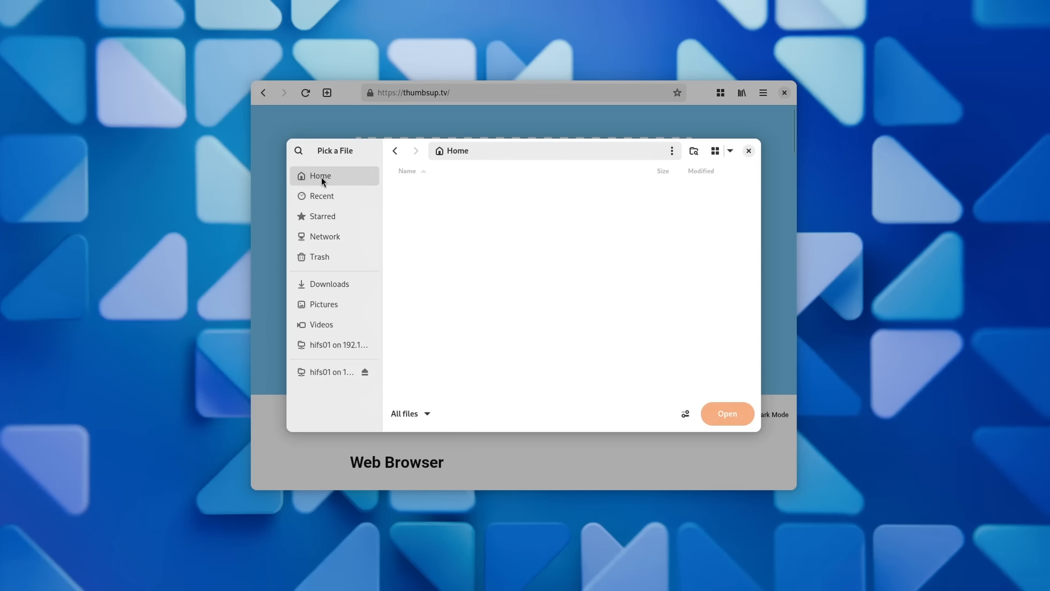
pyautogui.click(320, 176)
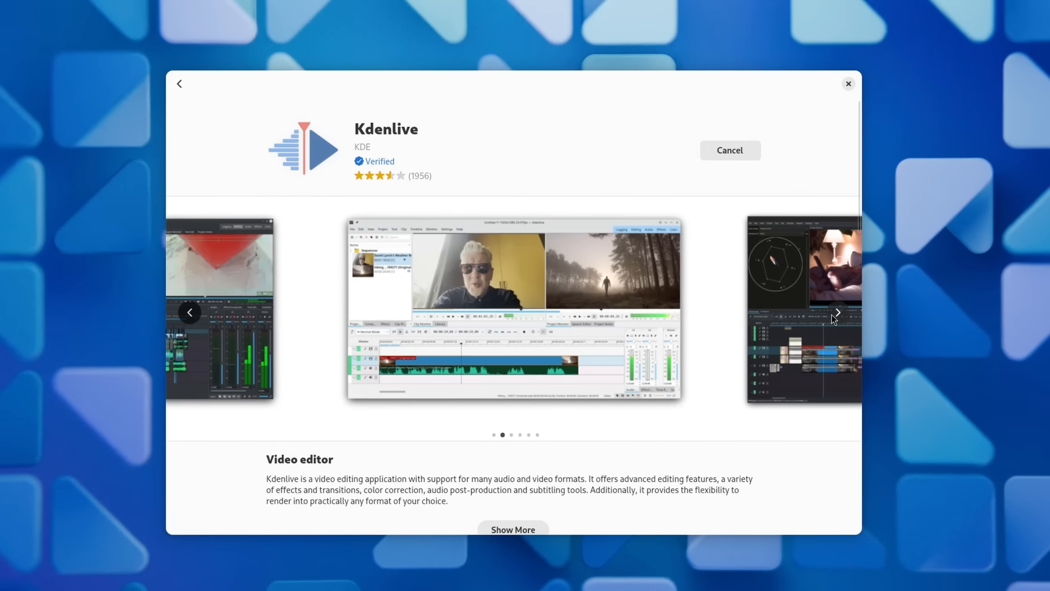
# - Advance the Kdenlive screenshot carousel to the next image
pyautogui.click(837, 312)
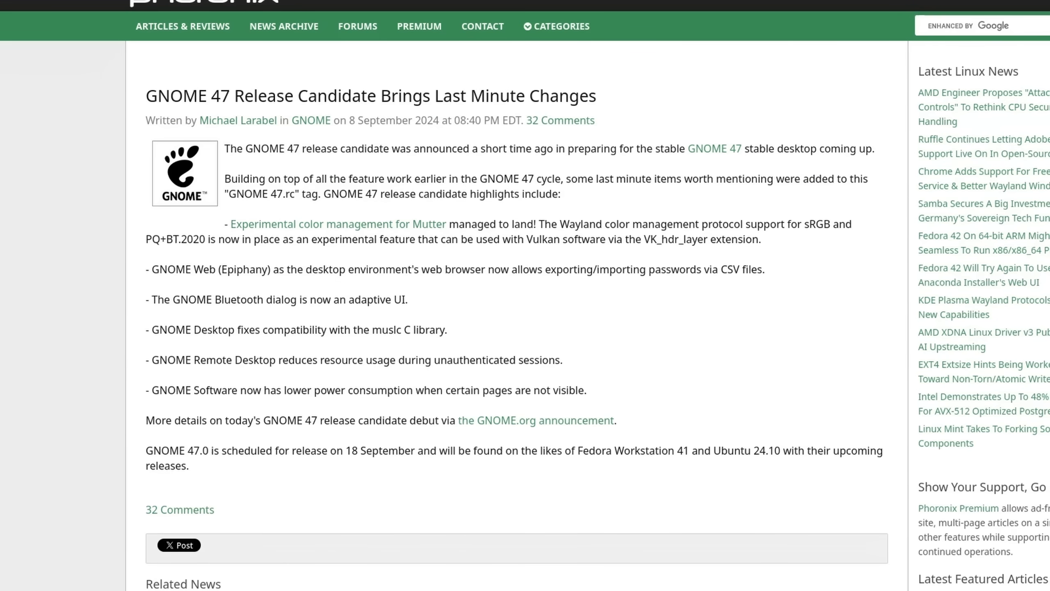
# - Scroll through the Phoronix GNOME 47 articles and the GitLab Wayland VR support issue
pyautogui.scroll(-3)
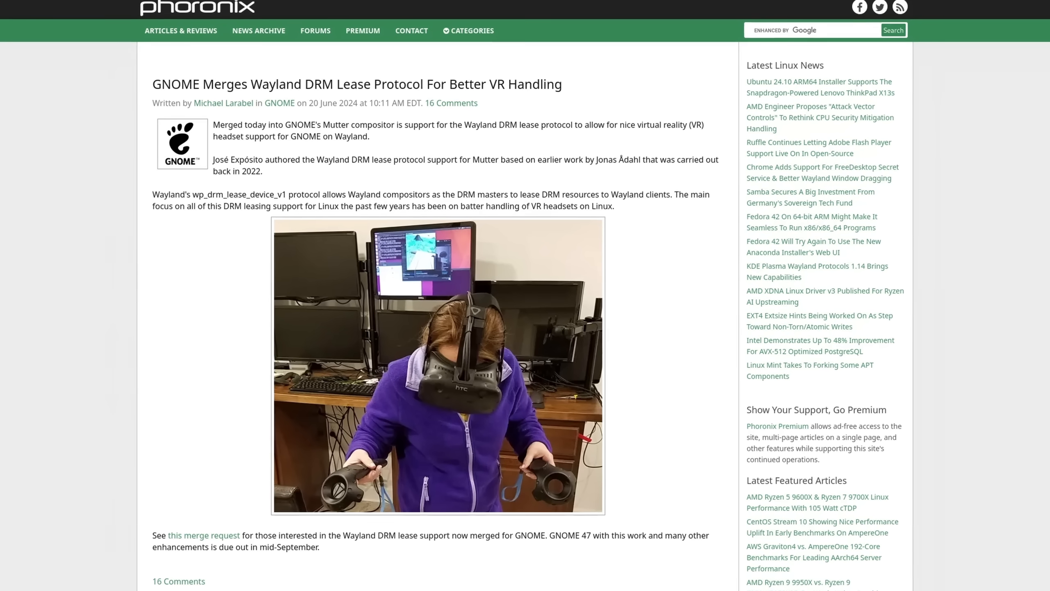
pyautogui.scroll(-3)
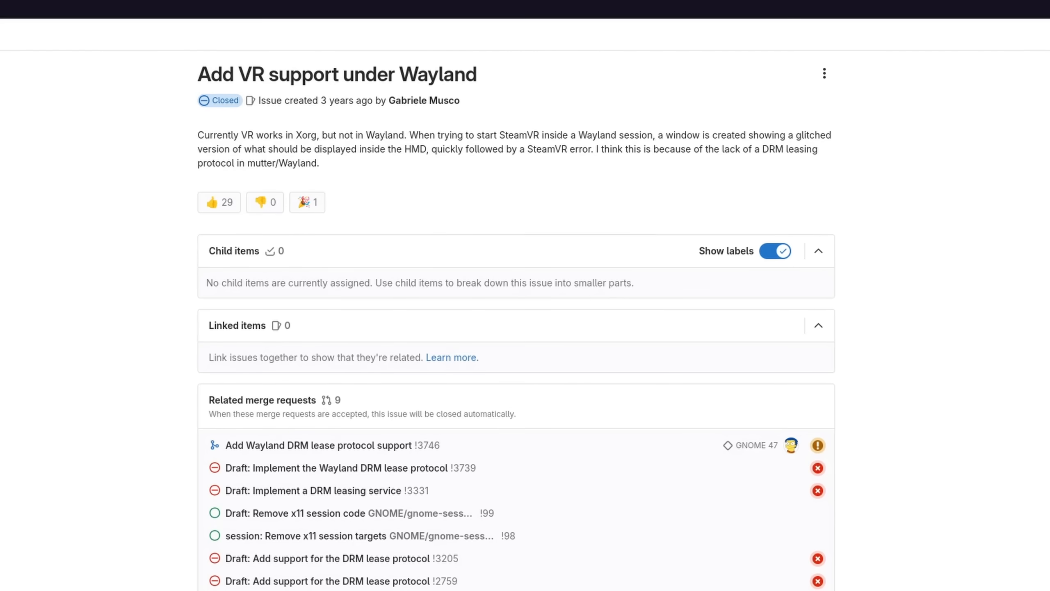
pyautogui.scroll(-3)
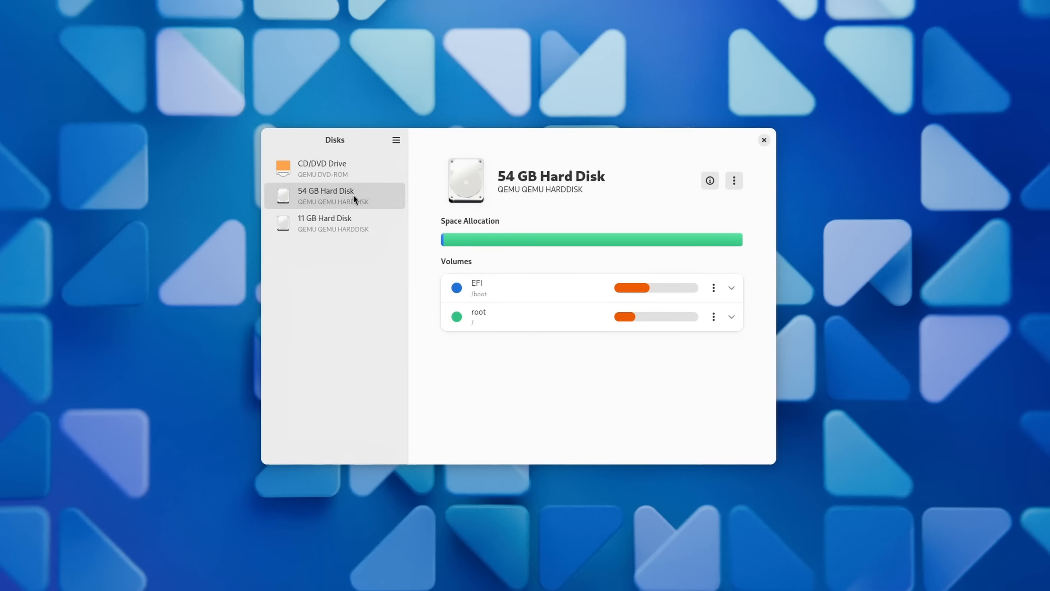
# - Select the 54 GB Hard Disk and expand the root volume's details
pyautogui.click(731, 316)
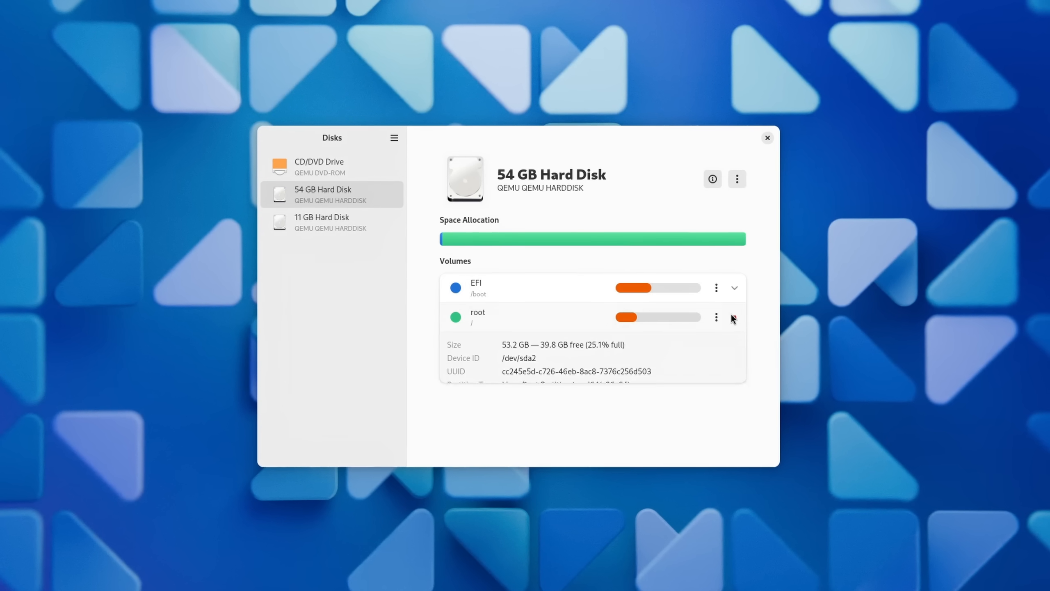
pyautogui.click(329, 221)
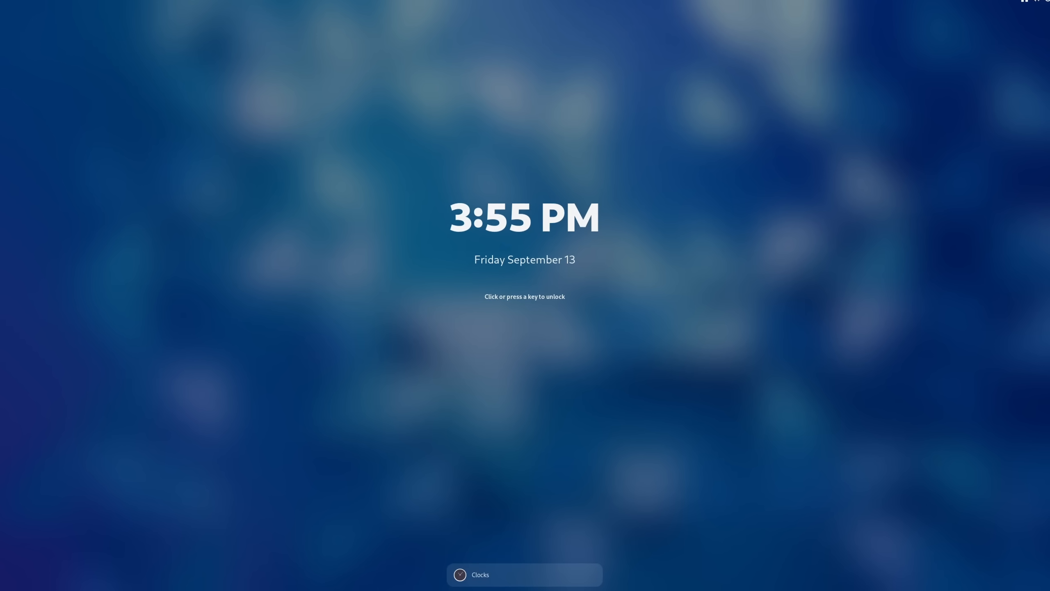
# - Wake and unlock the lock screen to reach the Activities overview
pyautogui.click(525, 296)
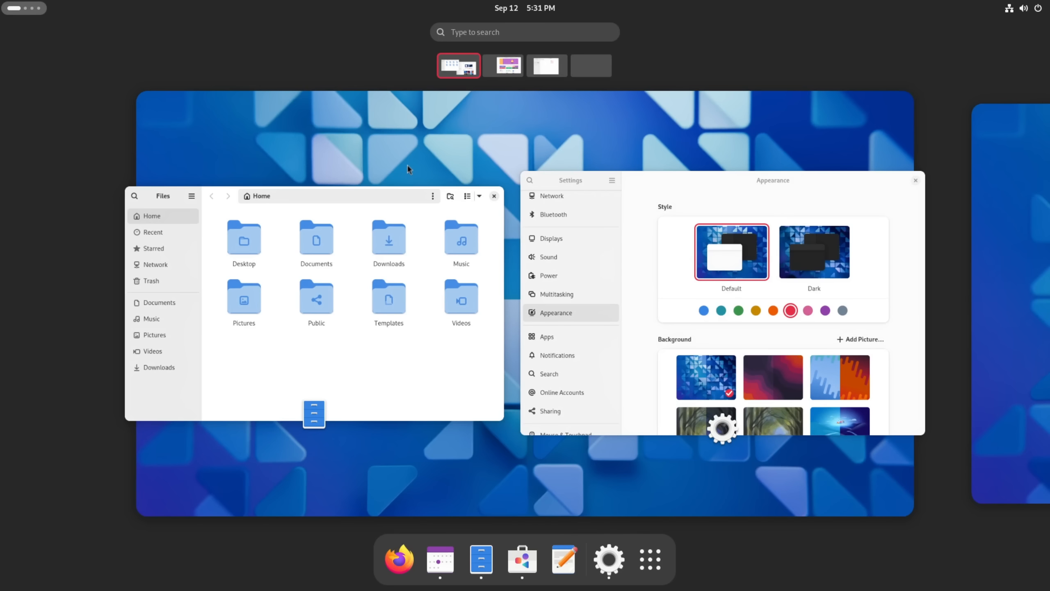
# - Switch from the overview to the Firefox window showing the GNOME homepage
pyautogui.click(547, 65)
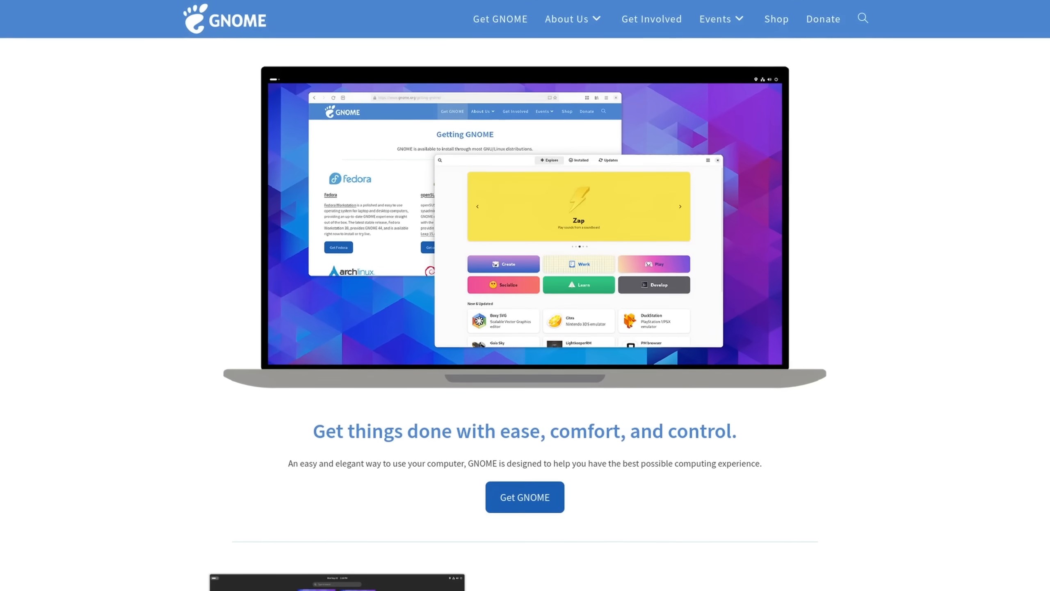
# - Scroll the channel's videos and open the Membership dialog with three paid tiers
pyautogui.scroll(-3)
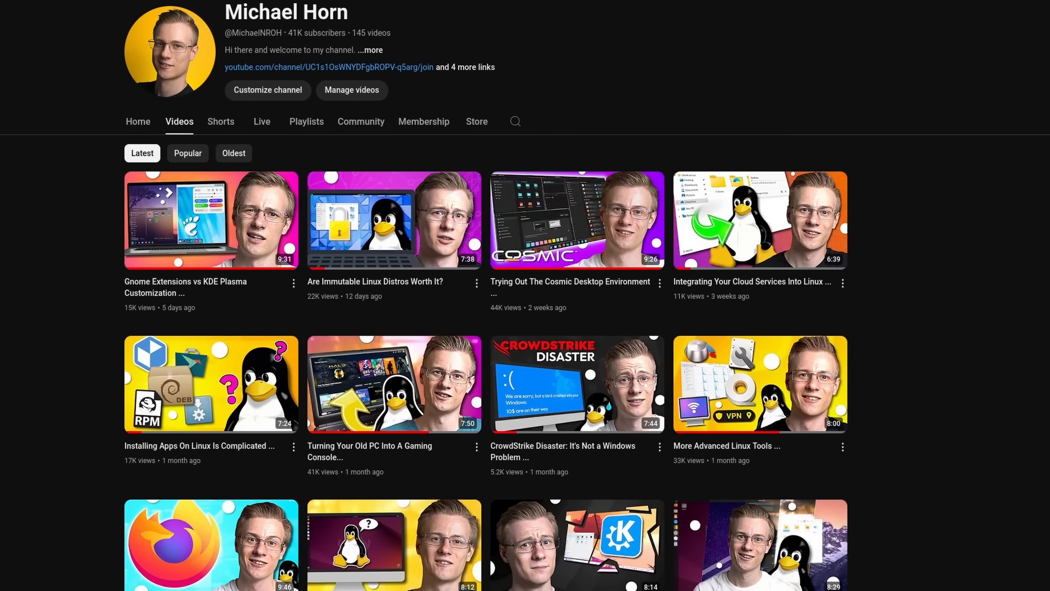
pyautogui.scroll(-3)
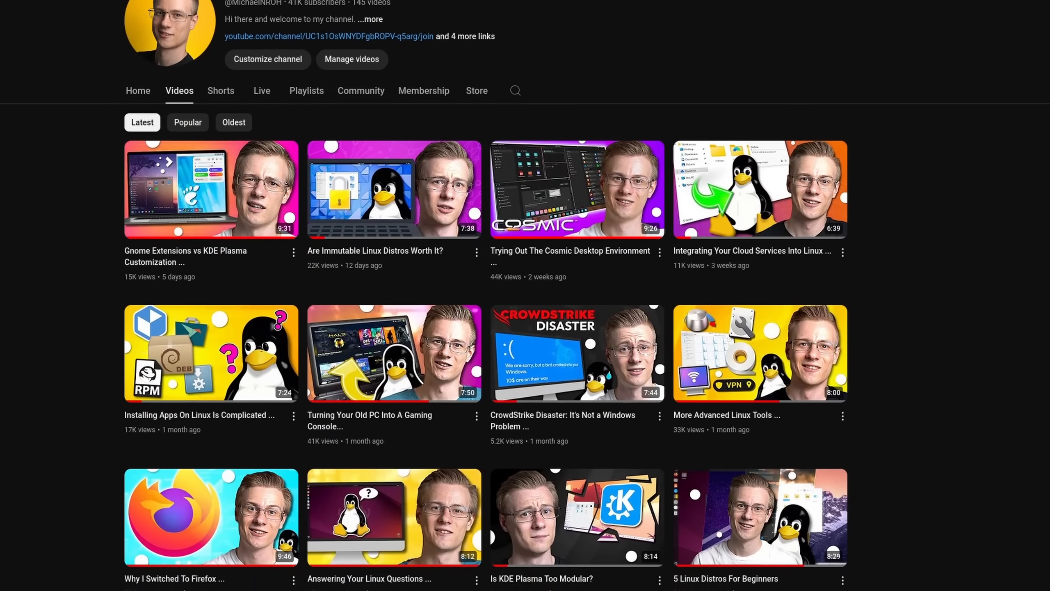
pyautogui.click(423, 90)
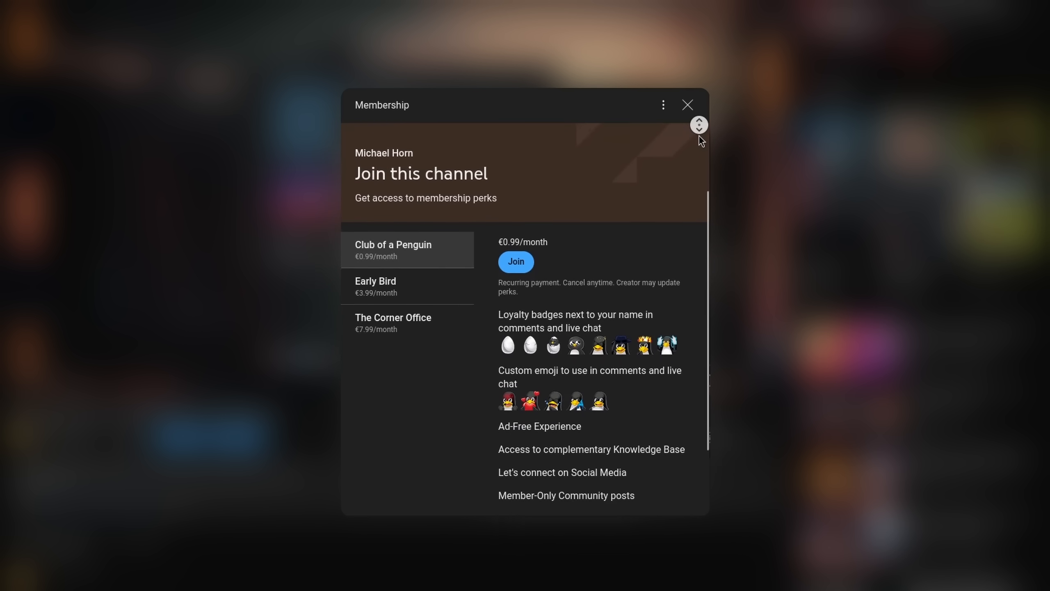